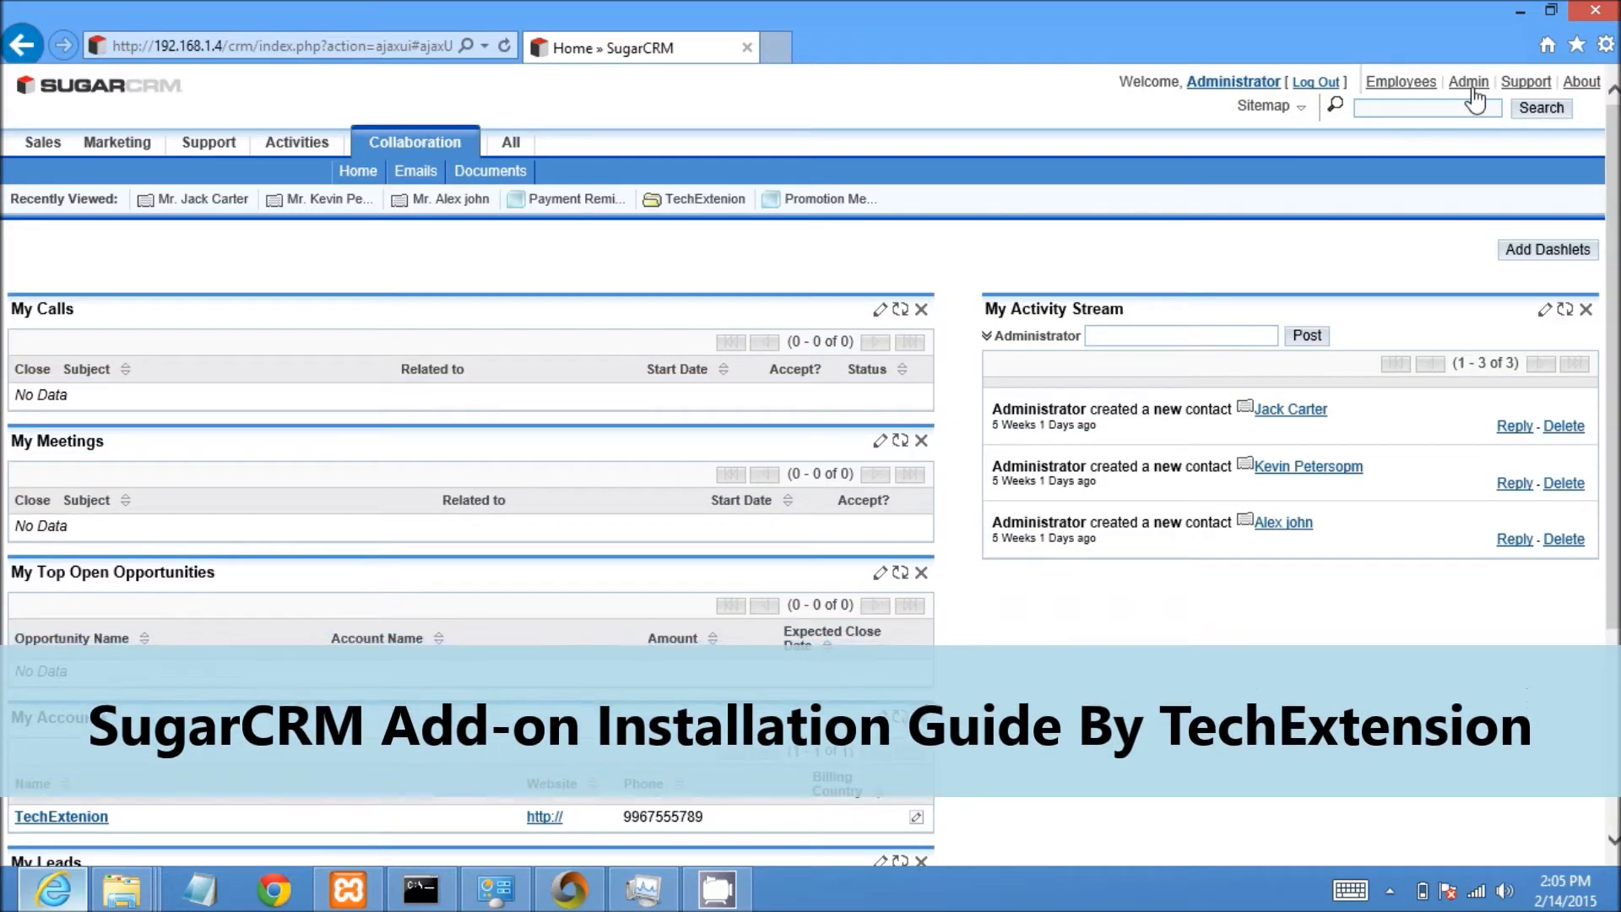
- Open the Admin page and scroll down to the Developer Tools section
left_click(1467, 82)
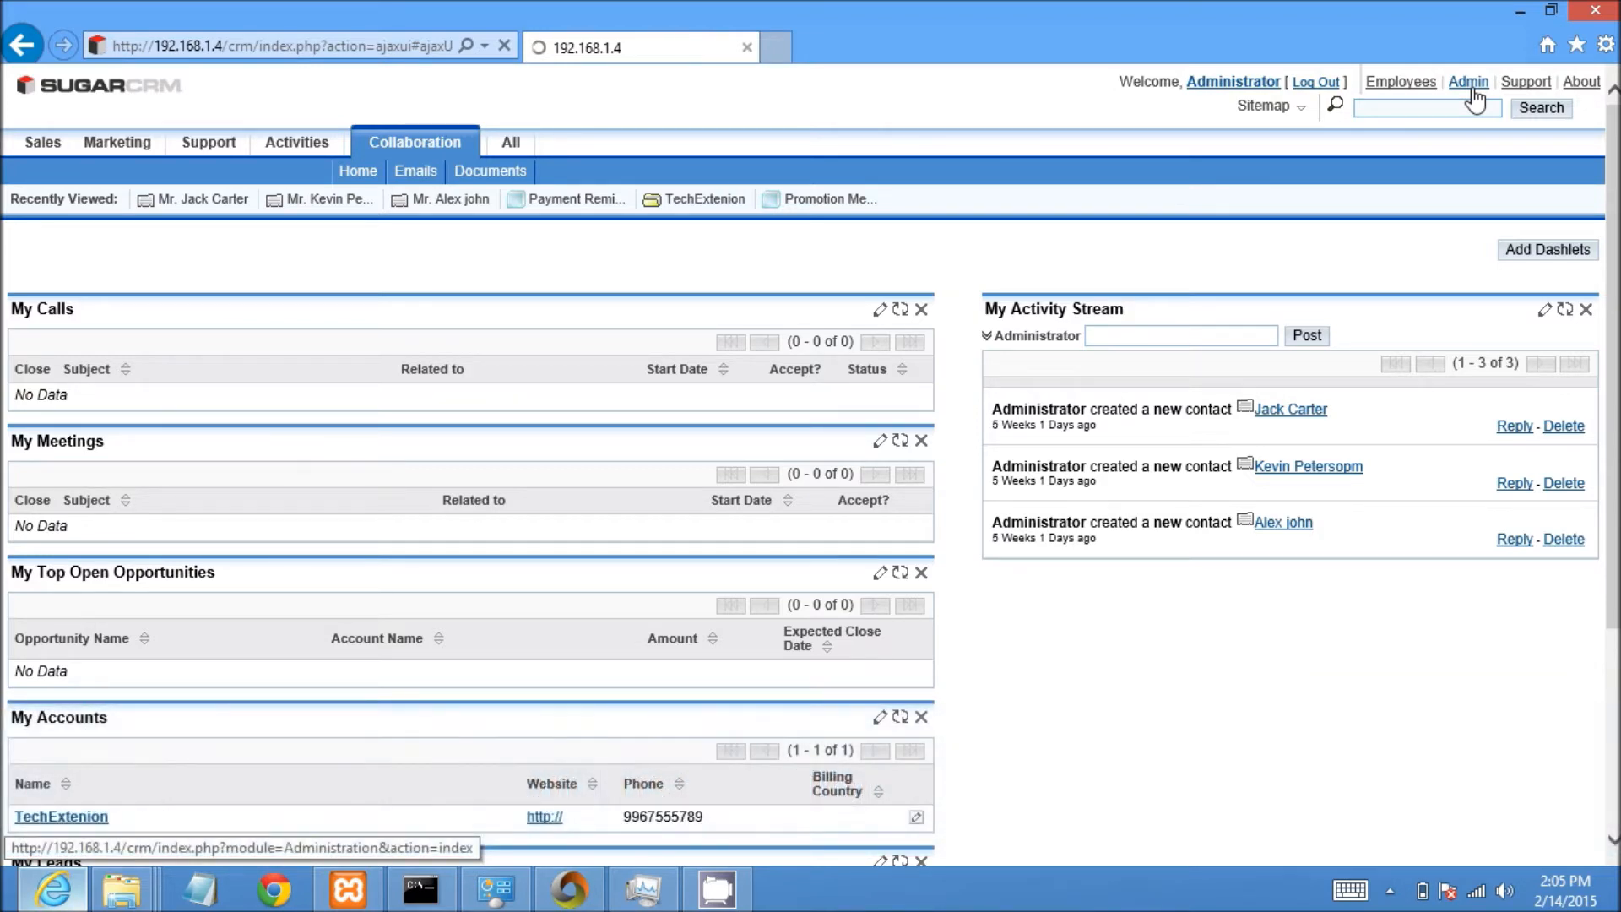
left_click(1468, 82)
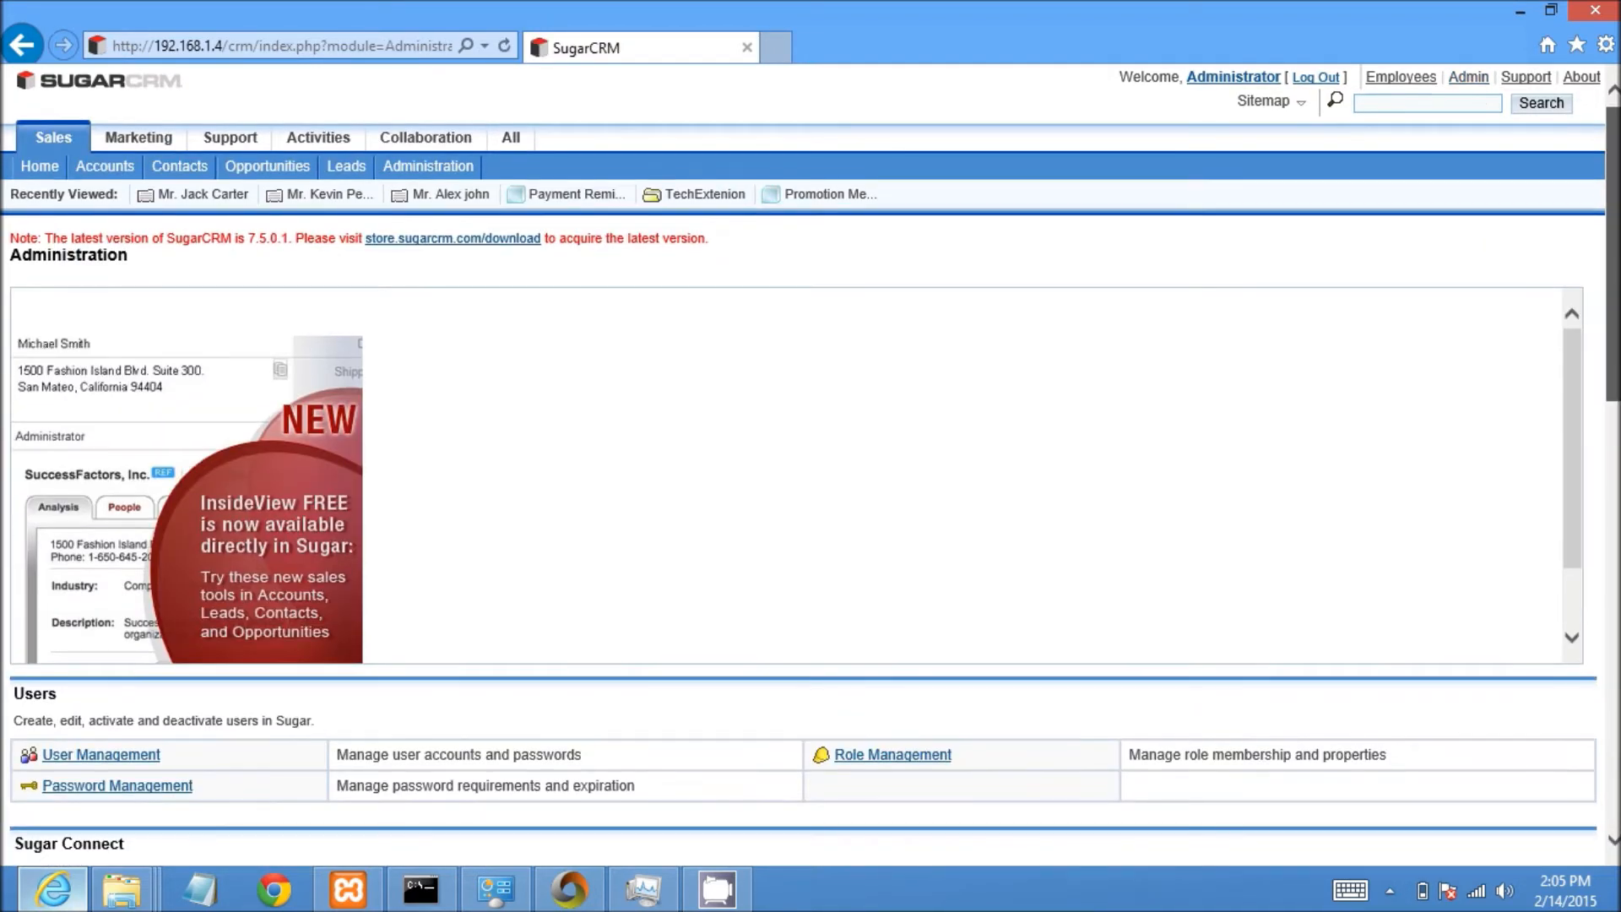
scroll("down", 3)
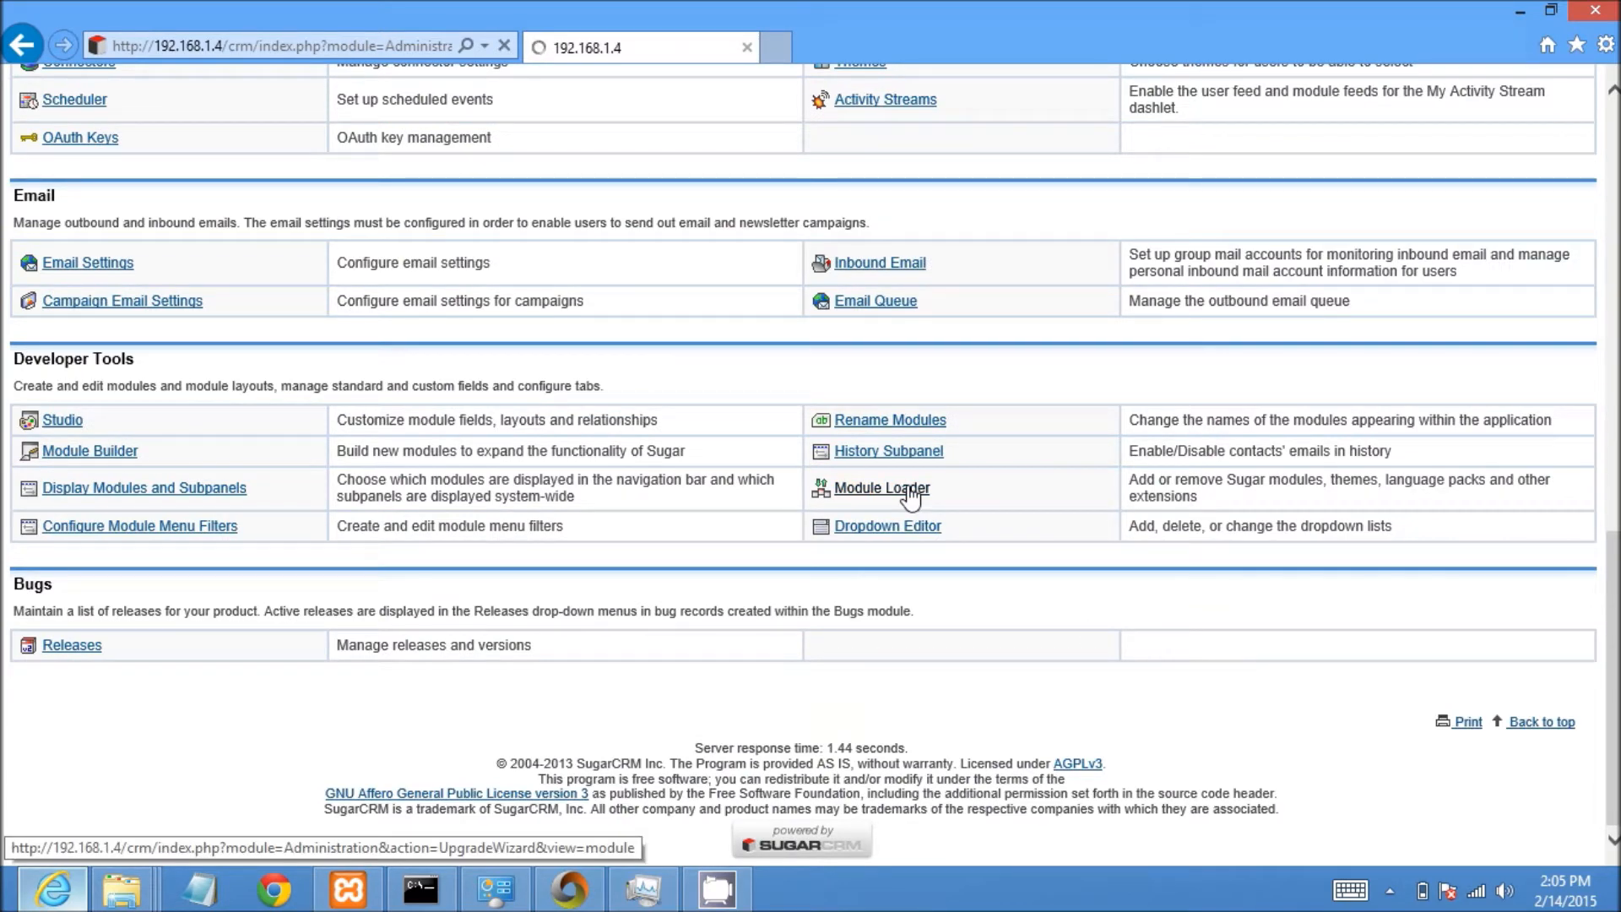
- Upload Sugar_Asterisk_Addon.zip through the Module Loader
left_click(881, 487)
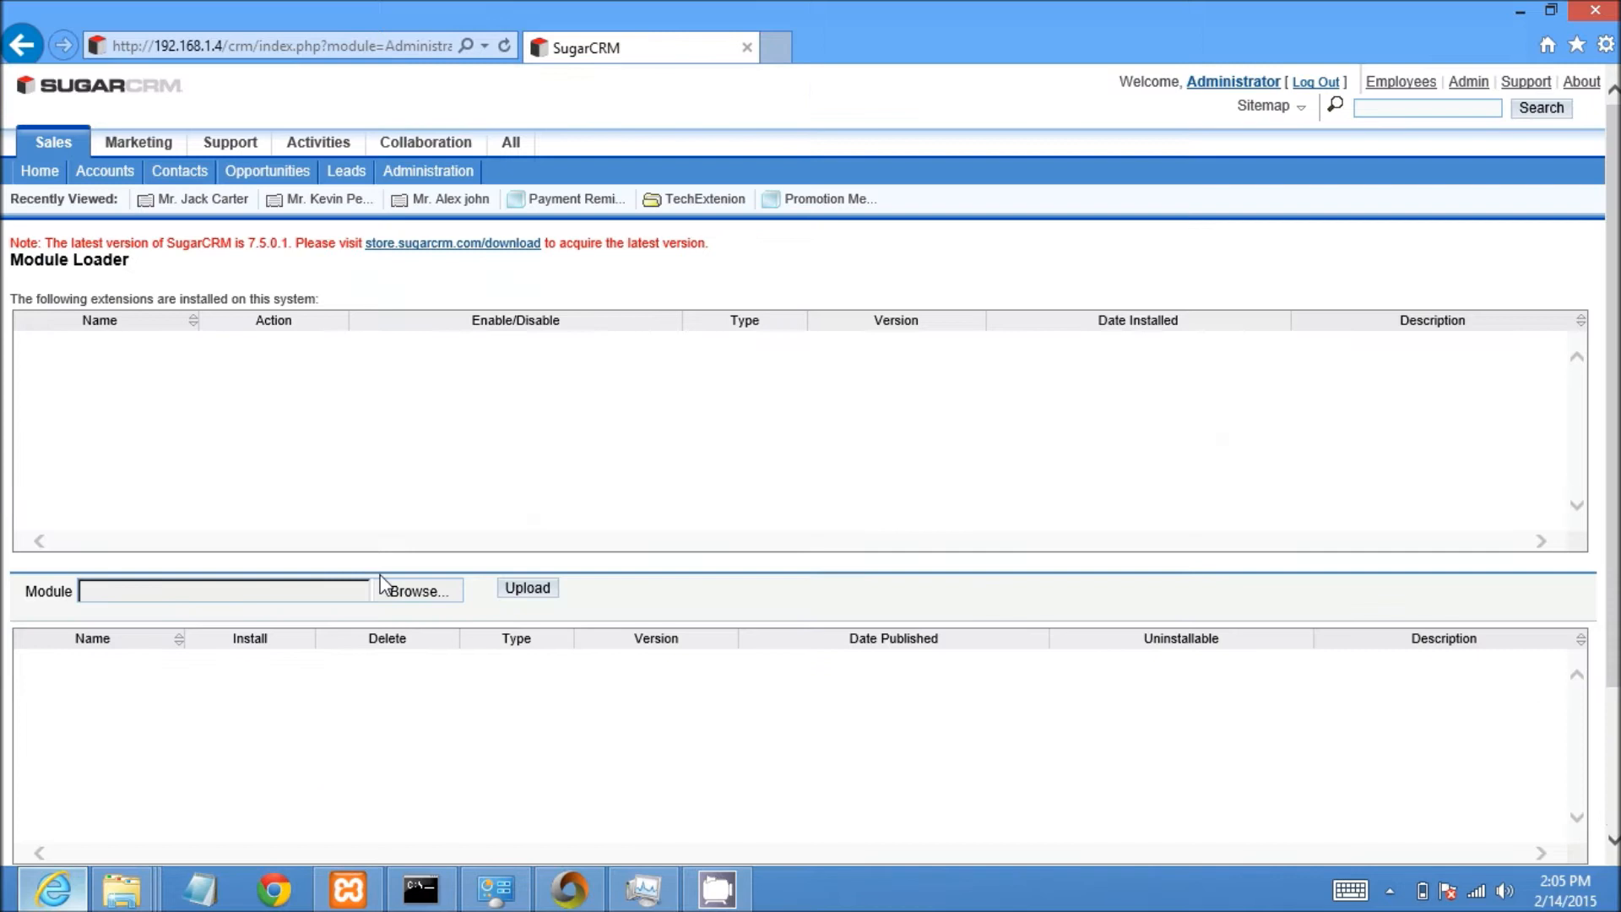
left_click(418, 590)
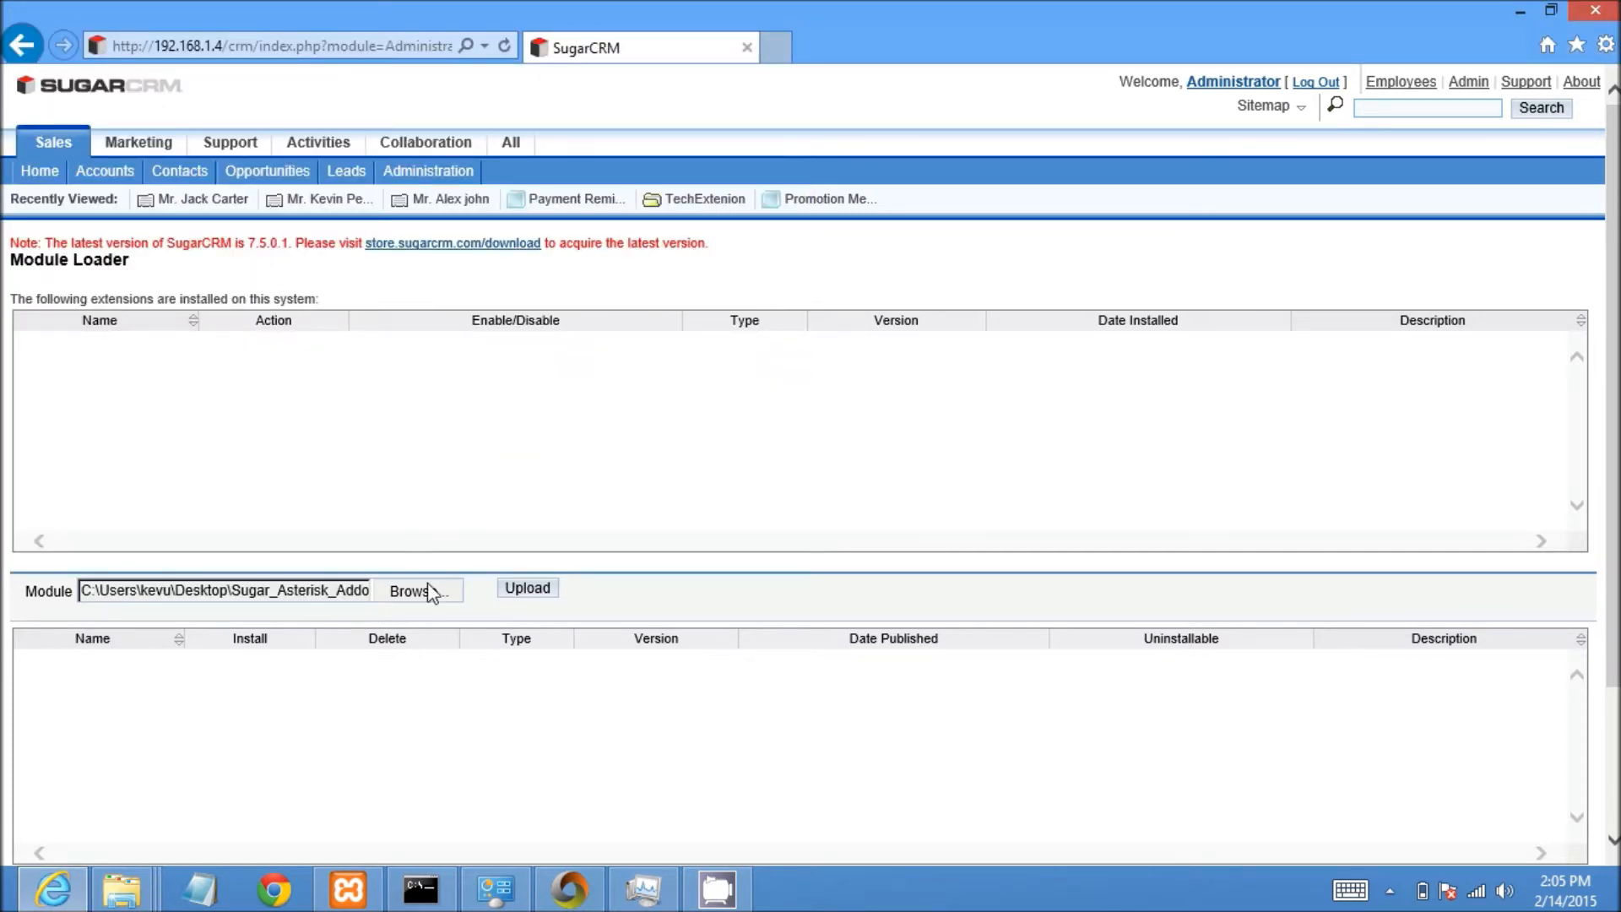
left_click(527, 588)
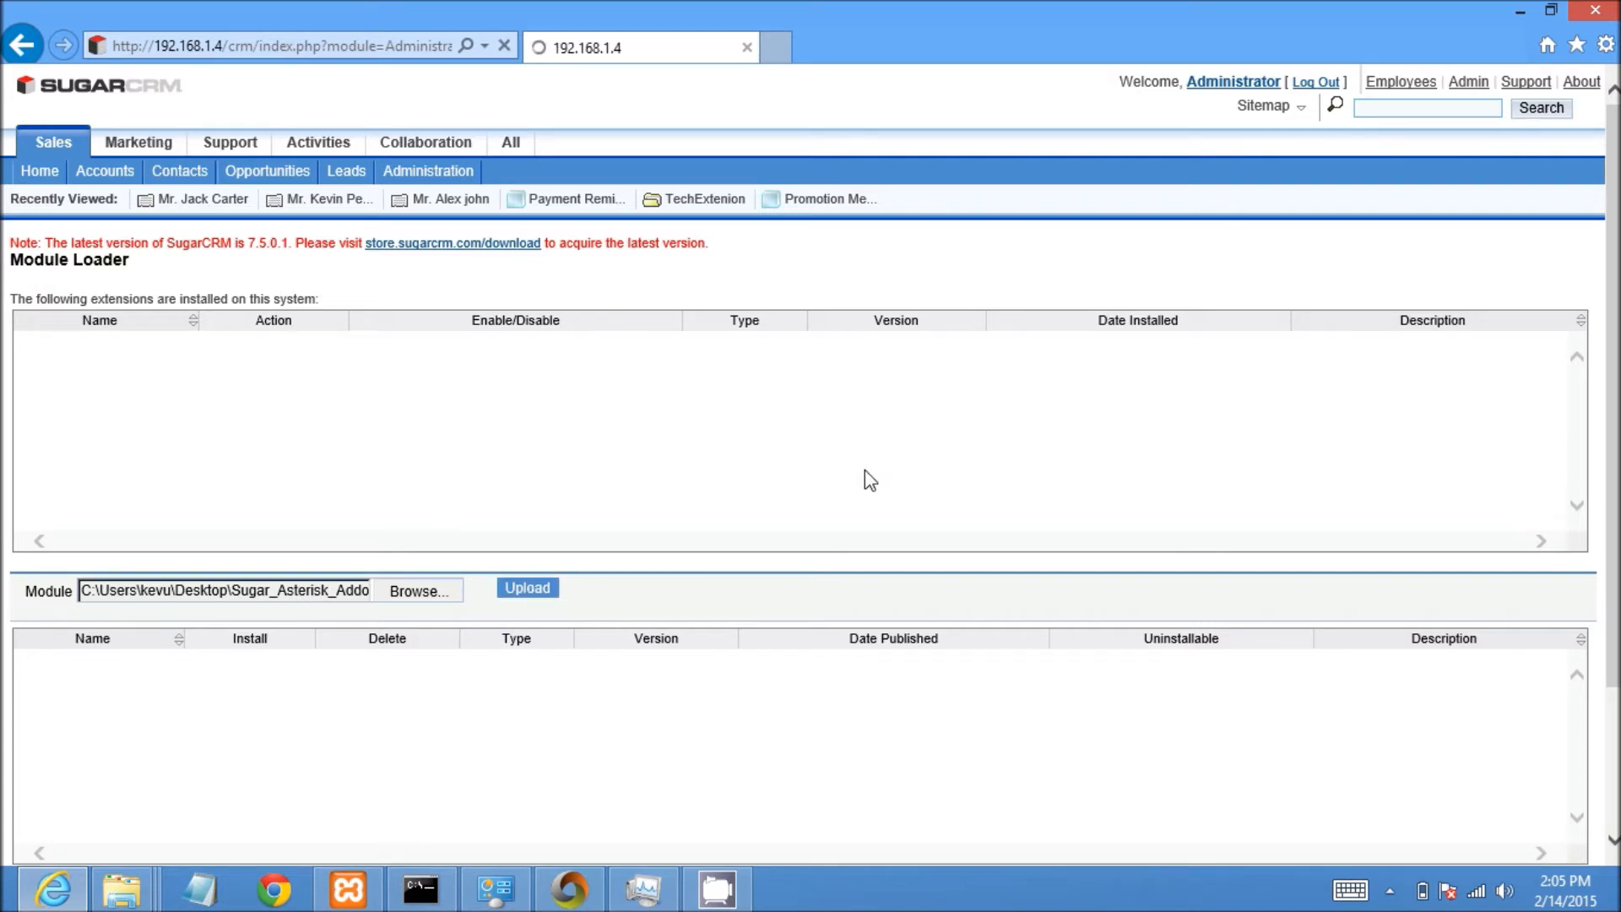
left_click(527, 587)
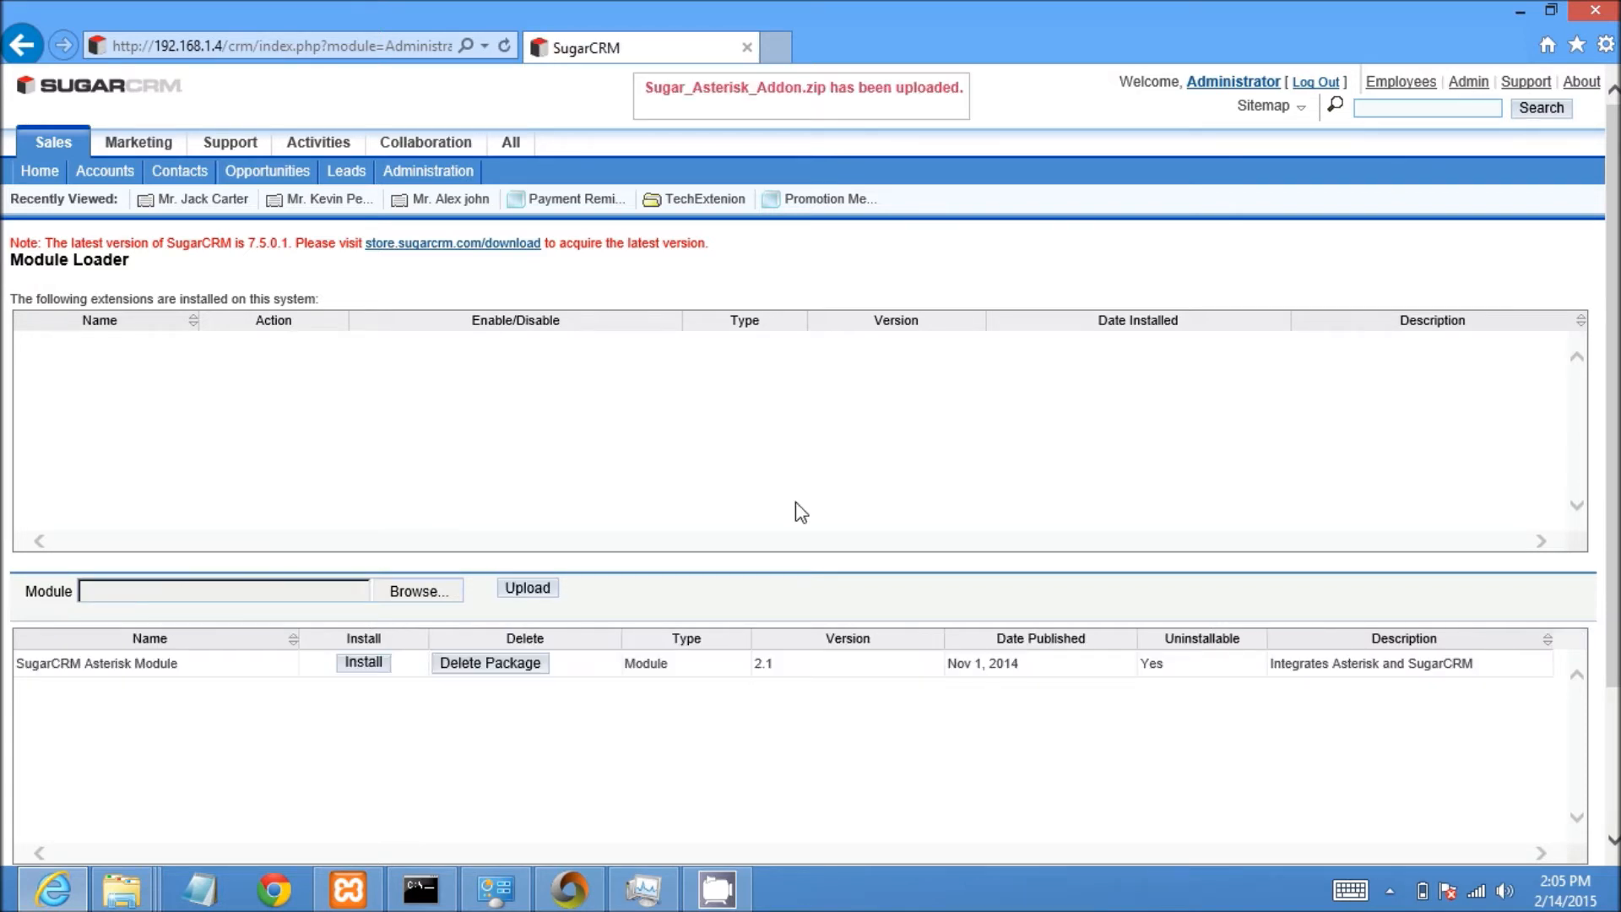
- Install the SugarCRM Asterisk Module, accepting the license and committing
left_click(363, 663)
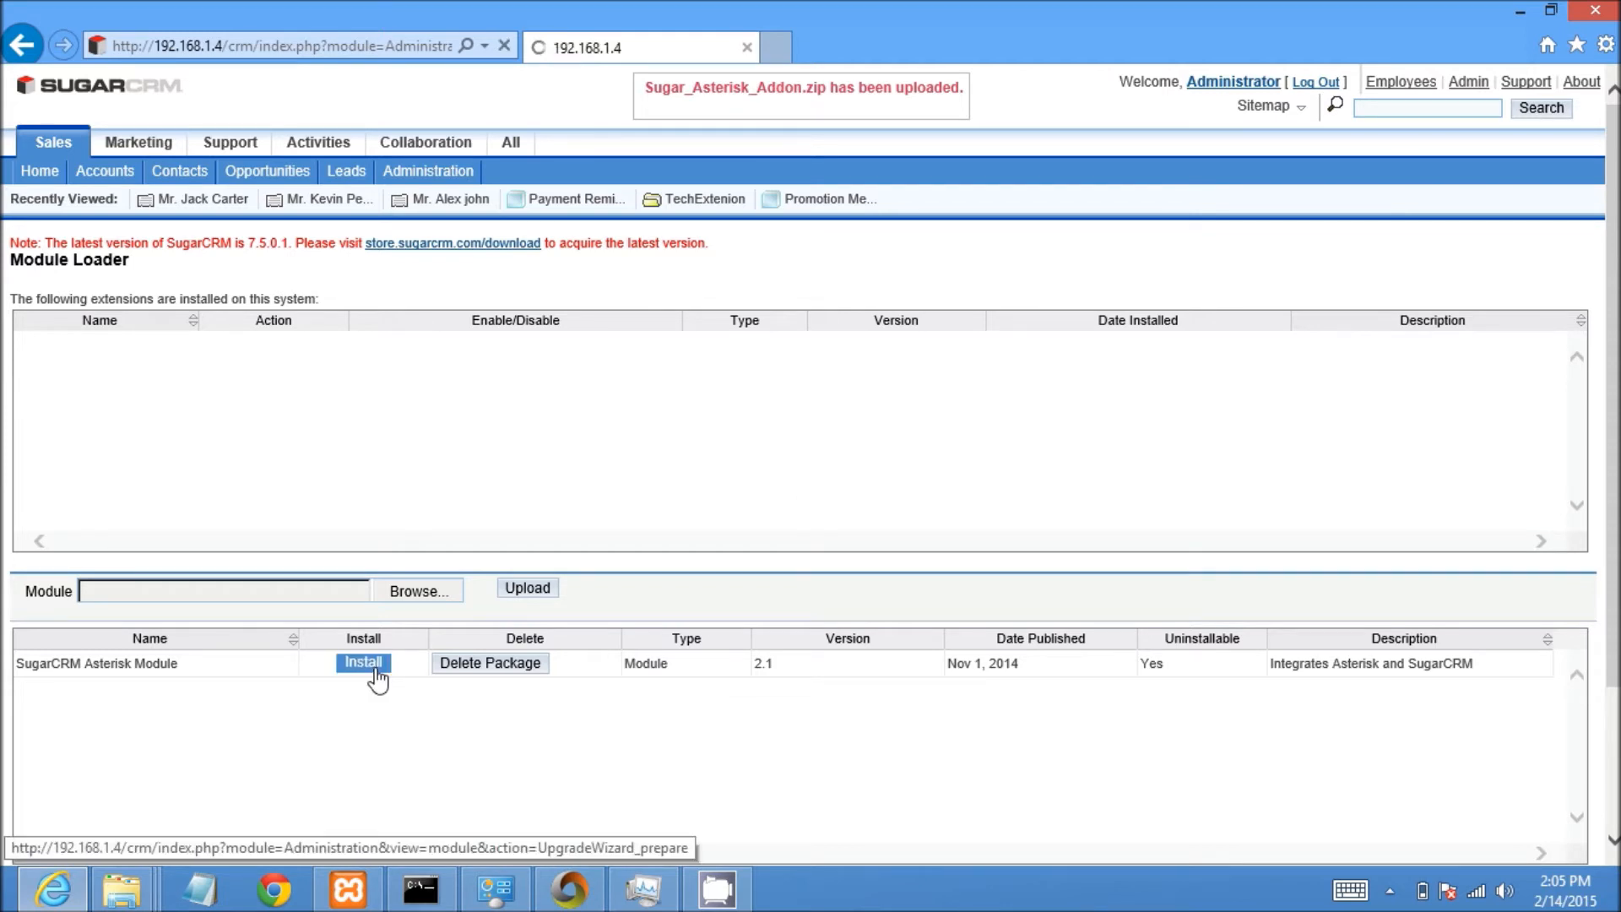
left_click(364, 663)
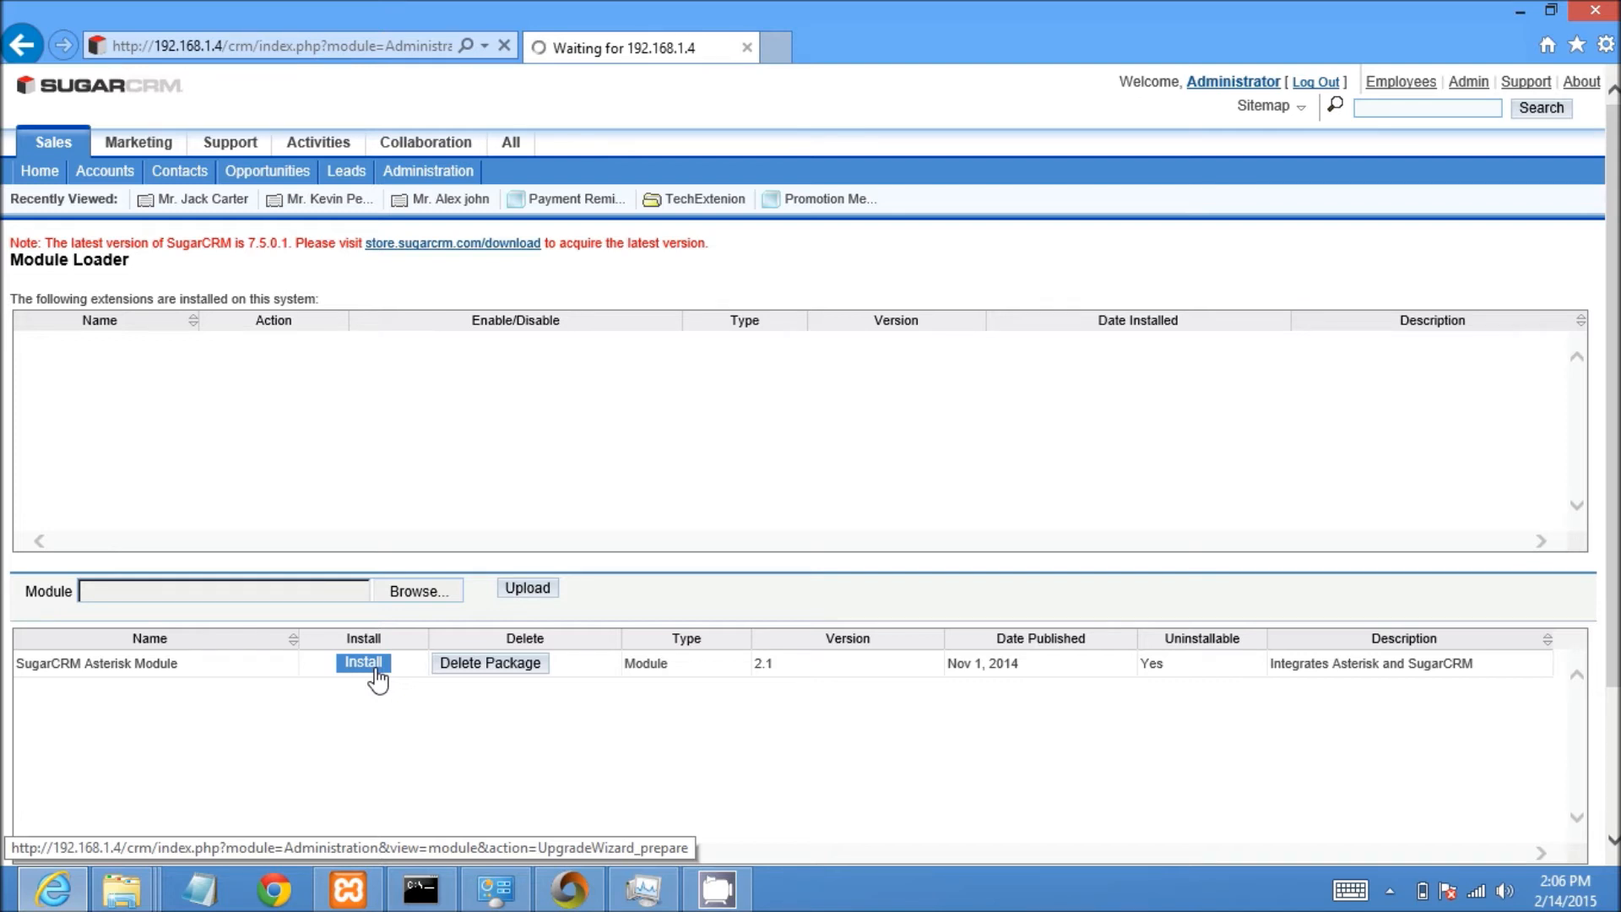
left_click(363, 663)
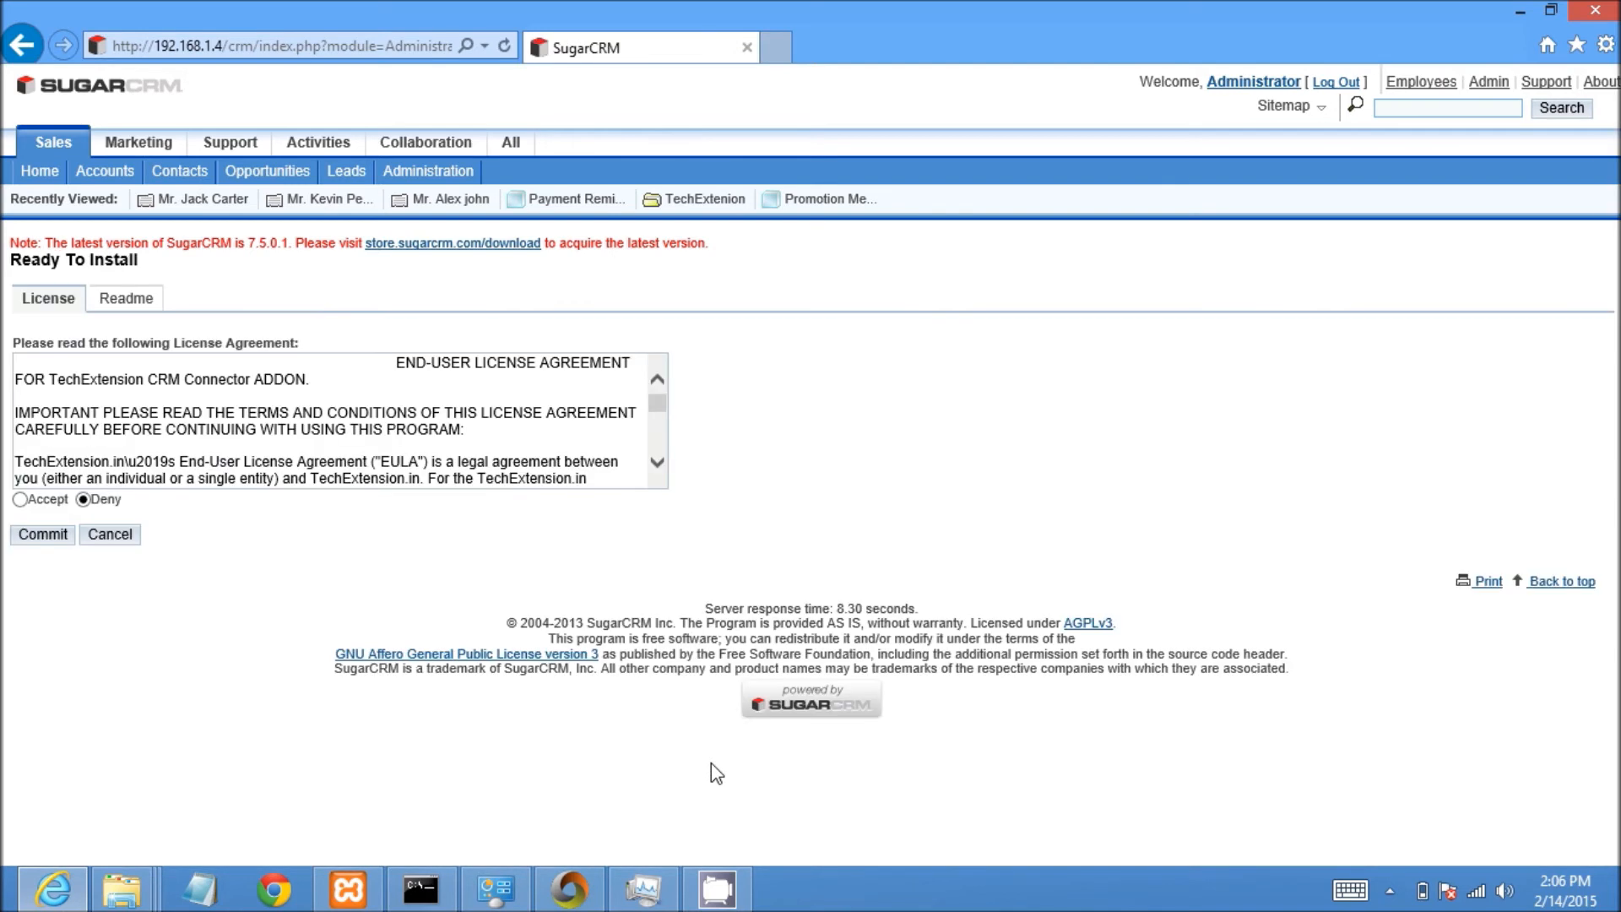
left_click(18, 499)
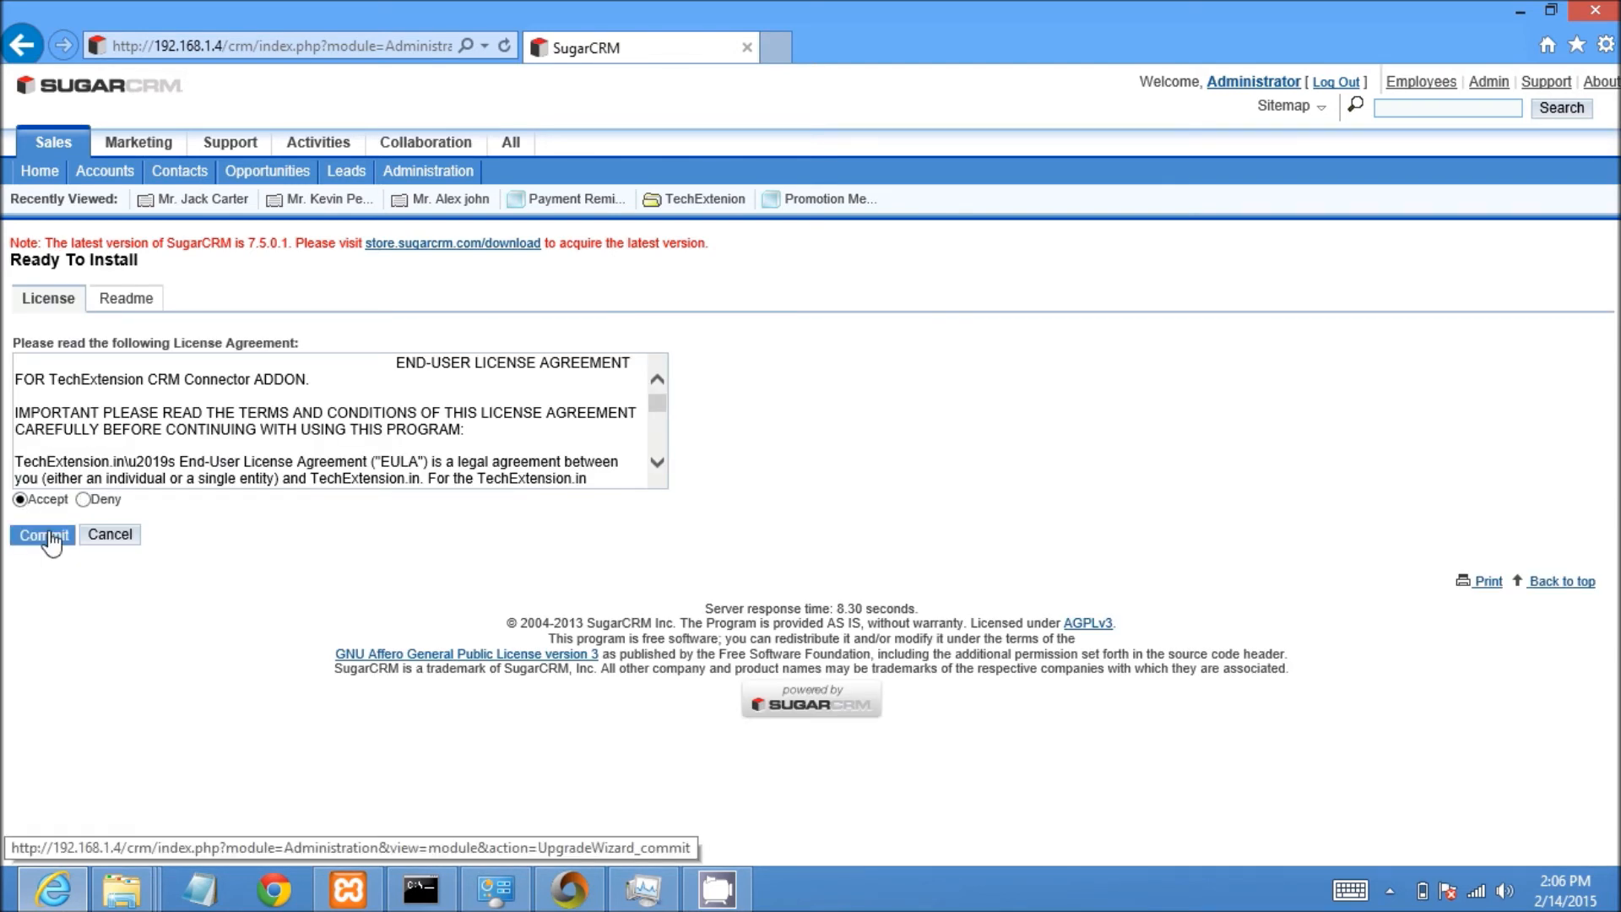
left_click(41, 534)
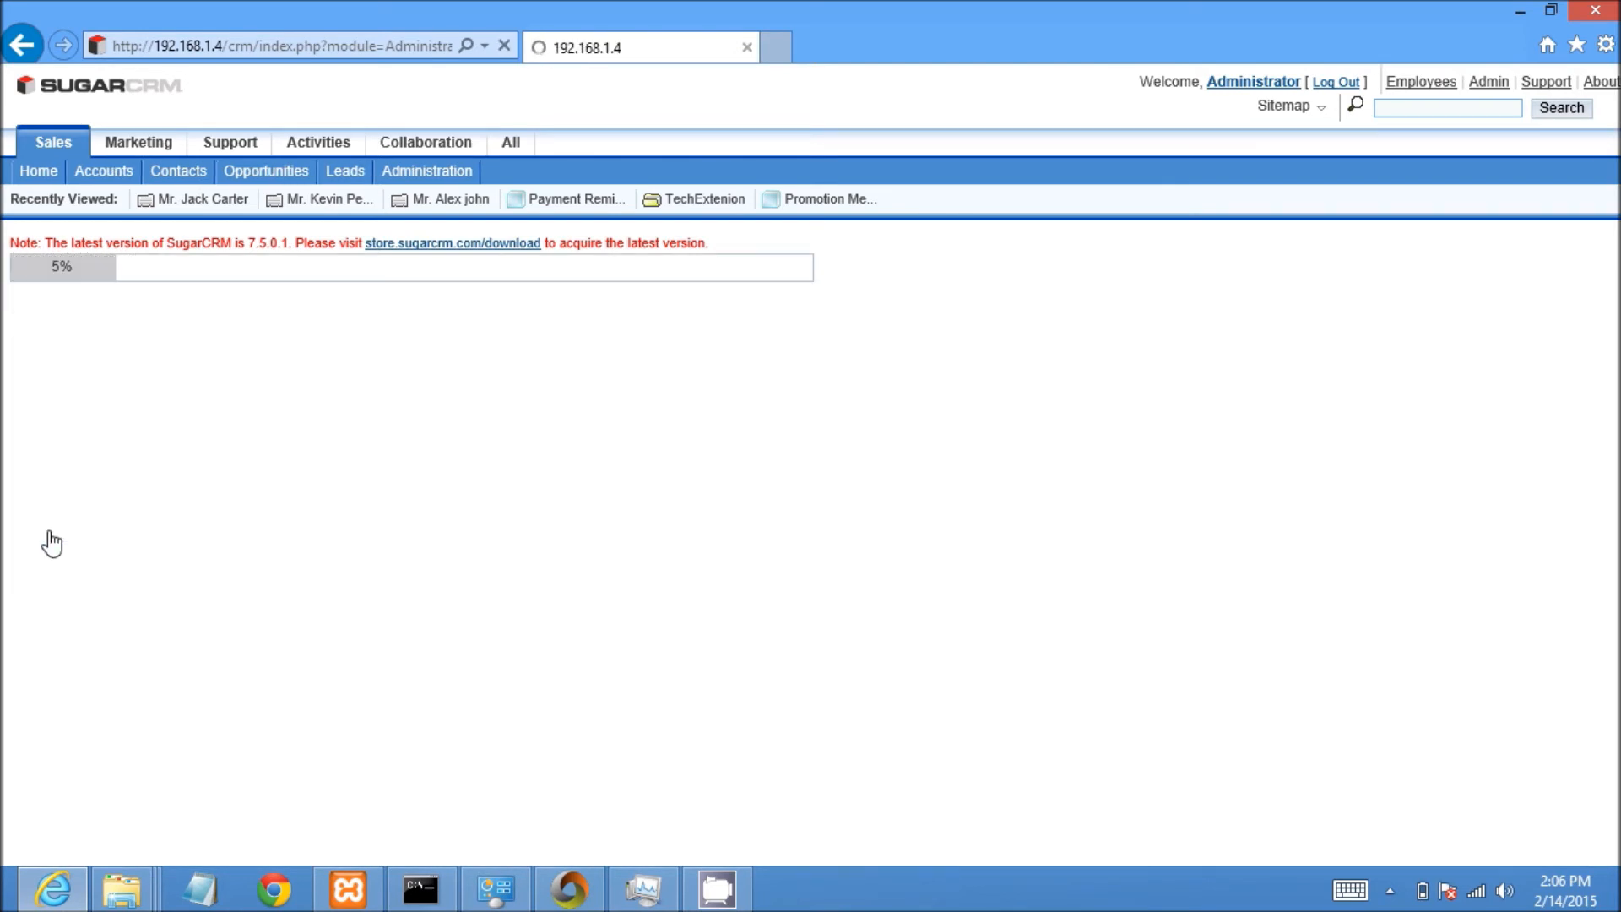